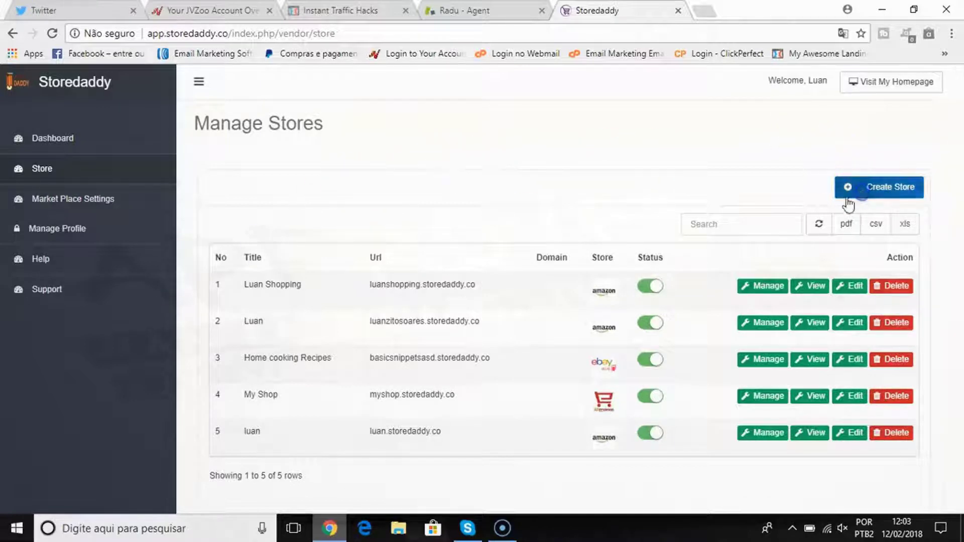
Create and save an Amazon store 'Luan Shop' with subdomain luanshop and the third template.
left_click(878, 187)
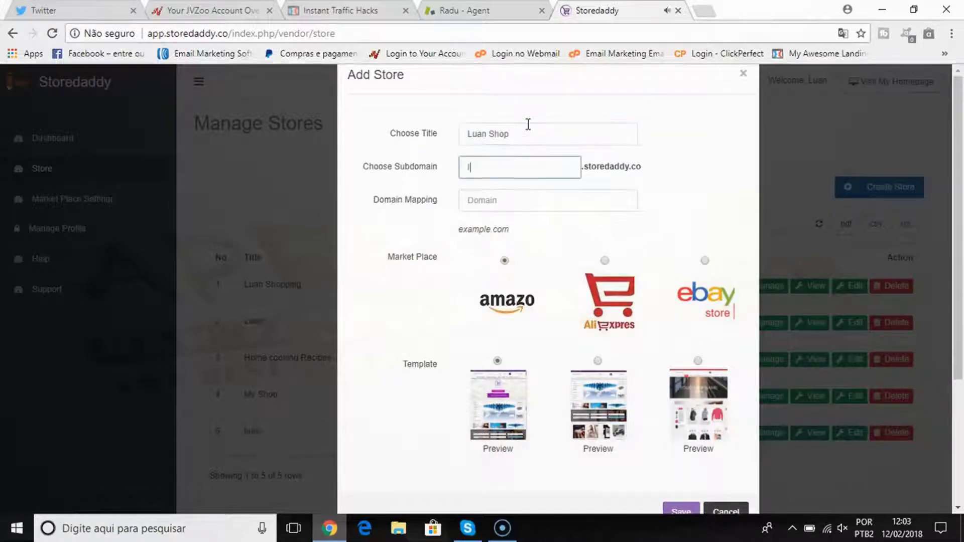
type("luanshop")
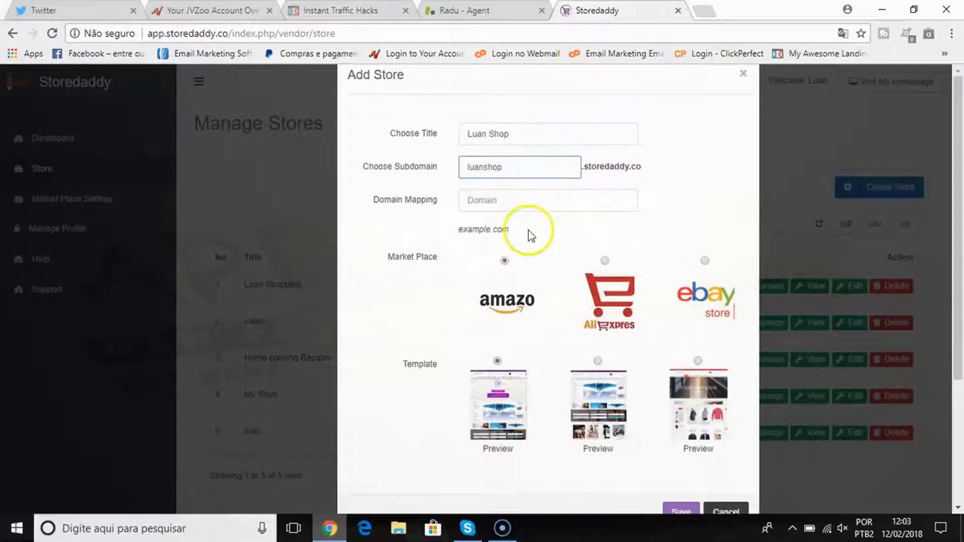
mouse_move(535, 292)
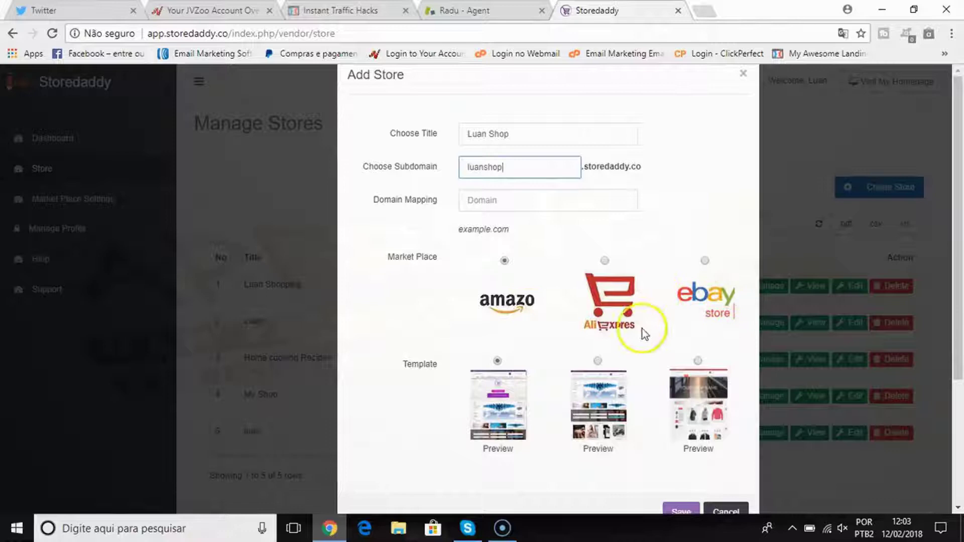
mouse_move(534, 383)
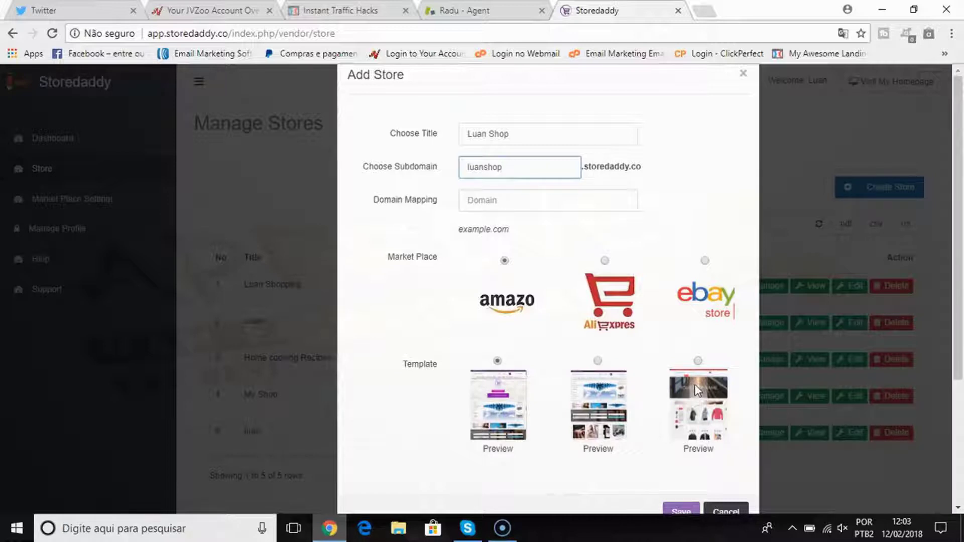
left_click(698, 362)
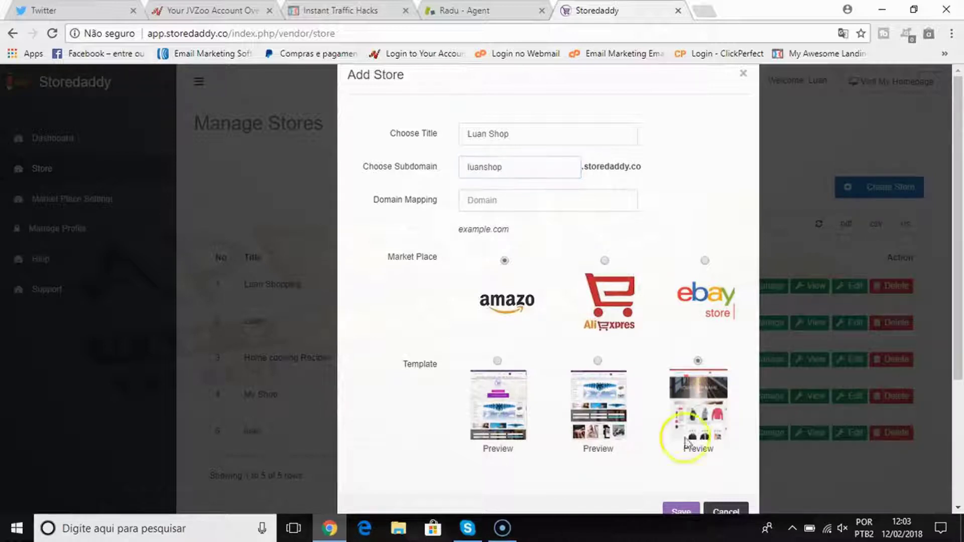
left_click(681, 511)
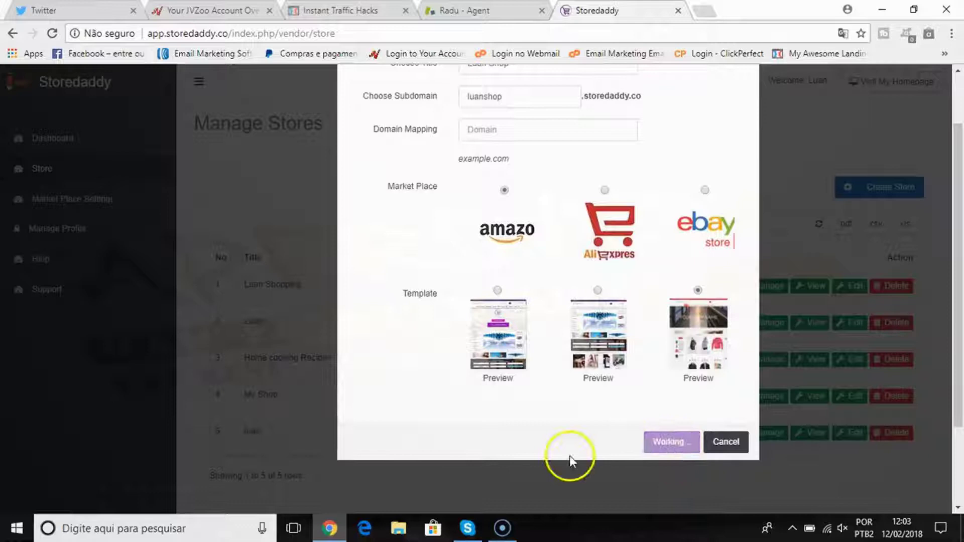
Open the Luan Shop storefront from the store list and scroll its empty homepage.
left_click(671, 442)
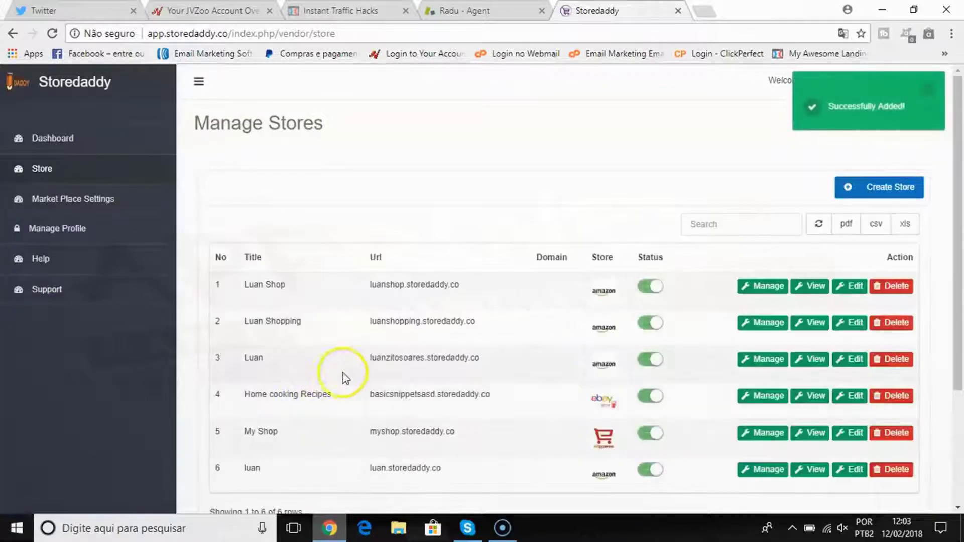
mouse_move(809, 285)
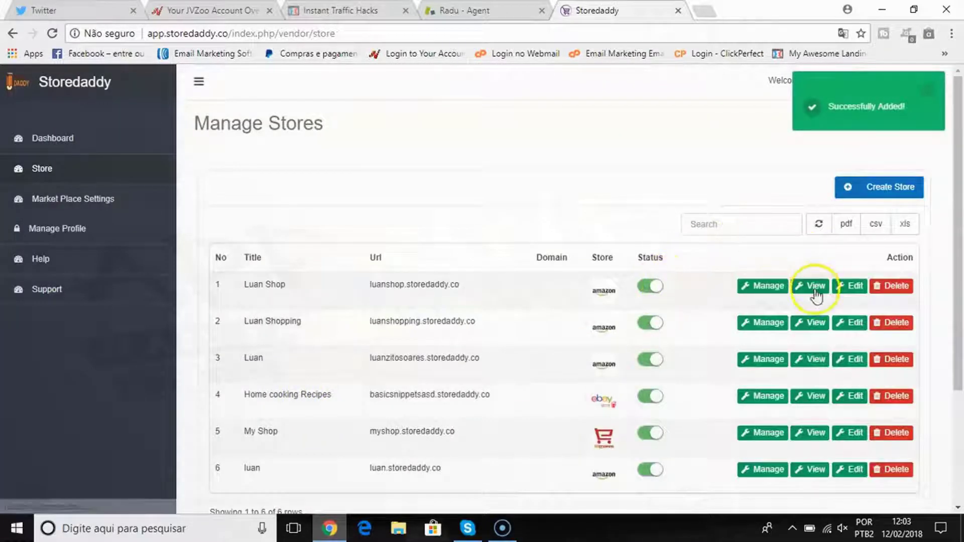
left_click(809, 286)
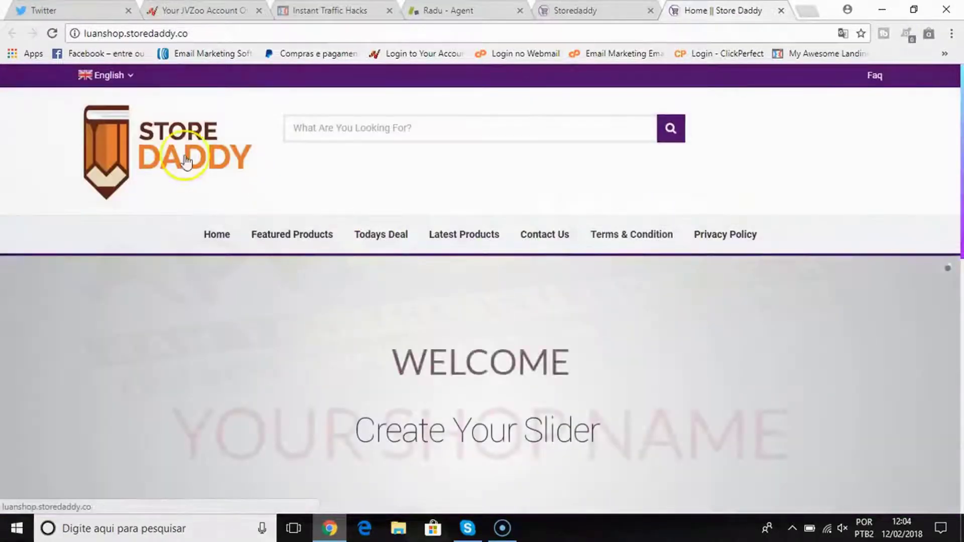
scroll("down", 3)
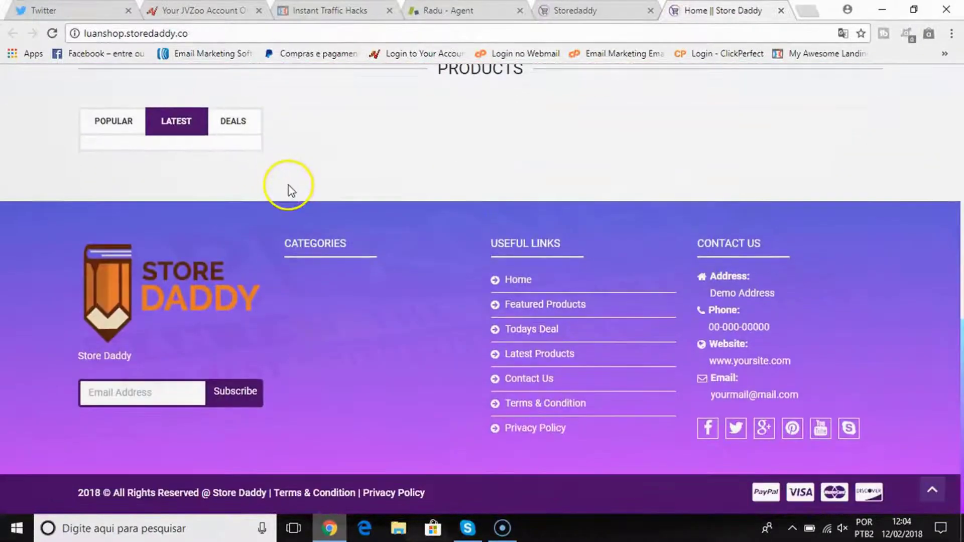
scroll("up", 3)
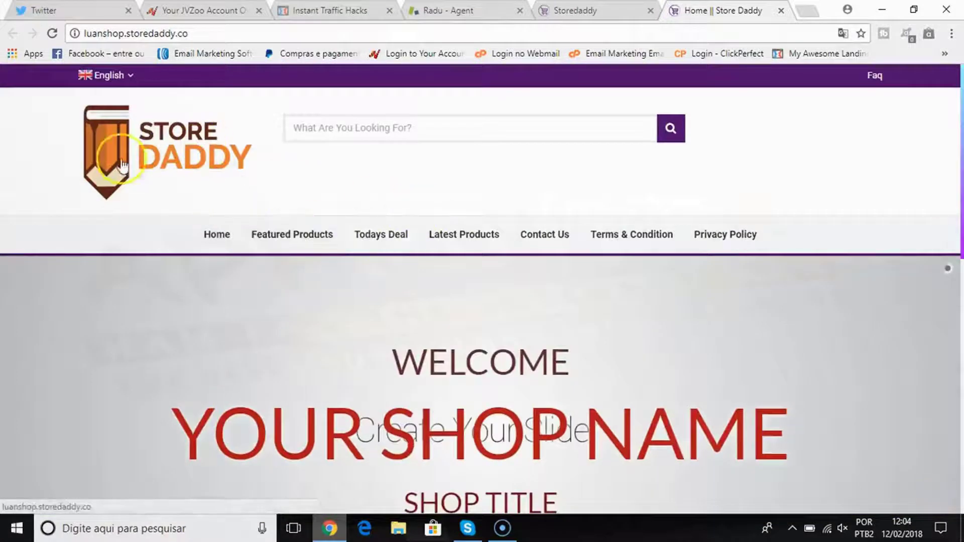
scroll("down", 3)
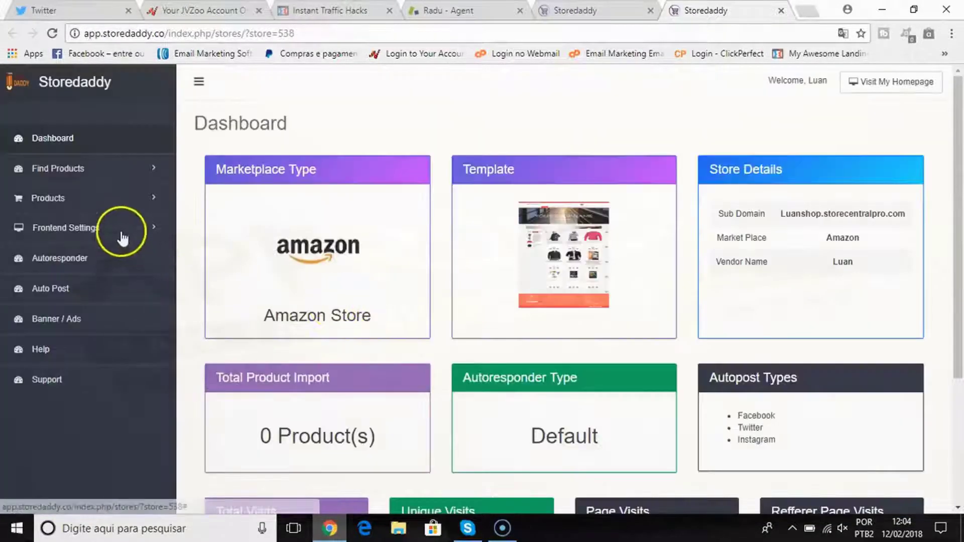
Browse the Frontend and Display Settings sidebar groups, then reach the Amazon product finder.
left_click(62, 227)
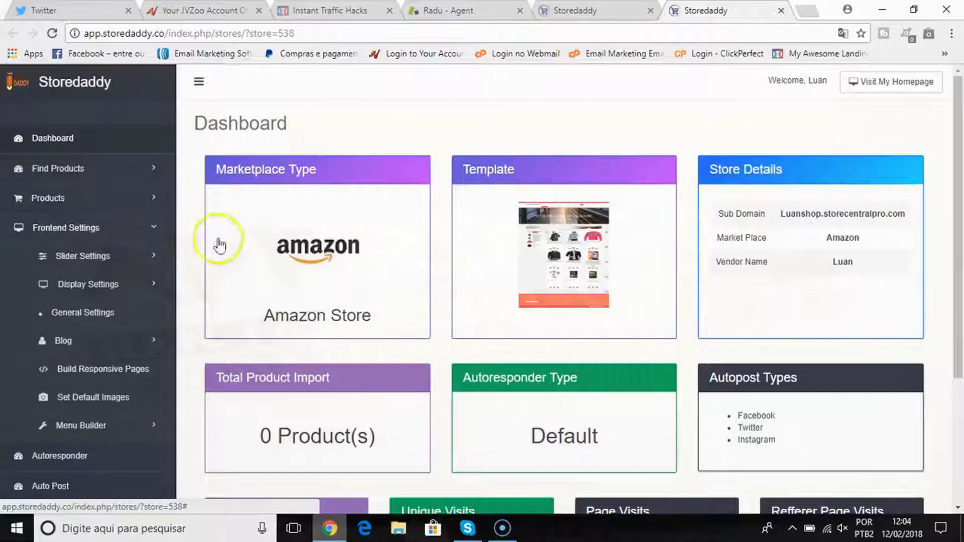
left_click(88, 284)
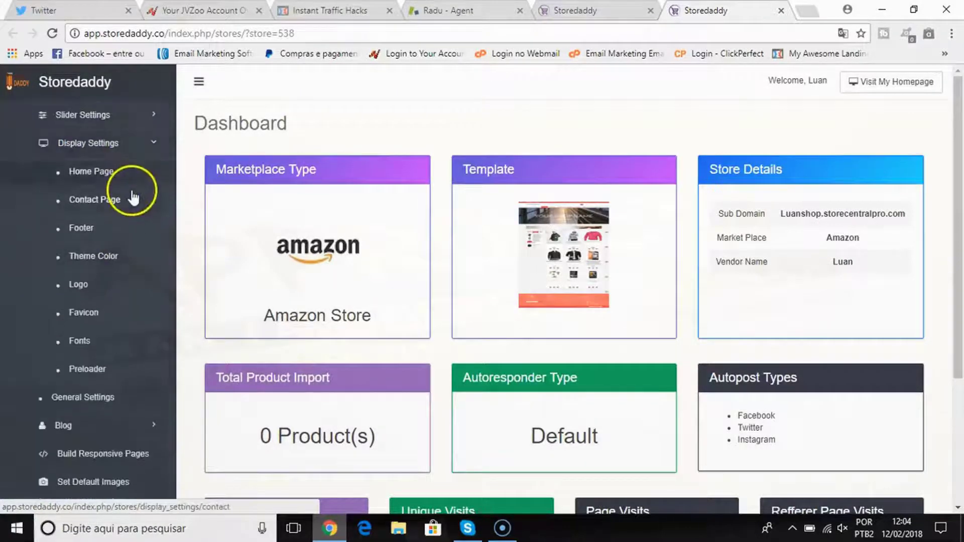
mouse_move(117, 261)
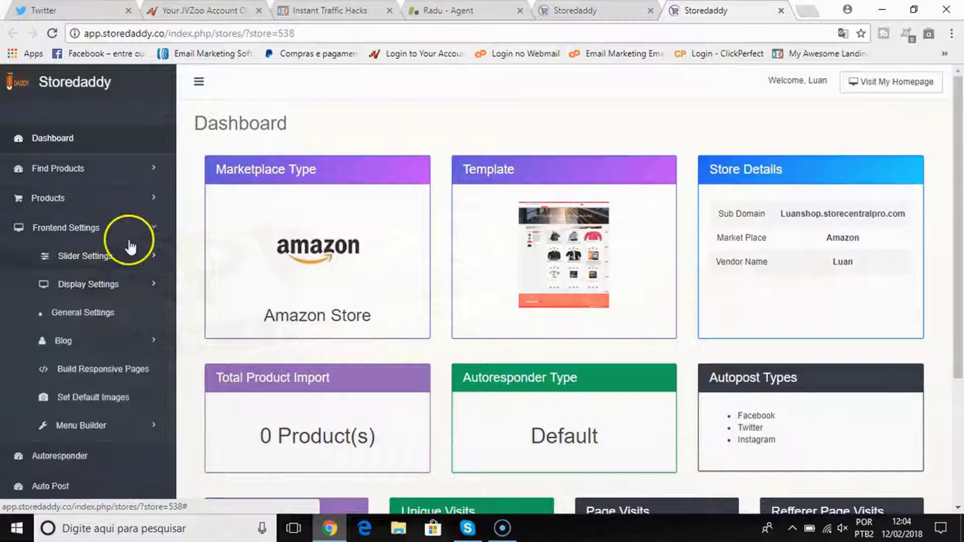
left_click(47, 198)
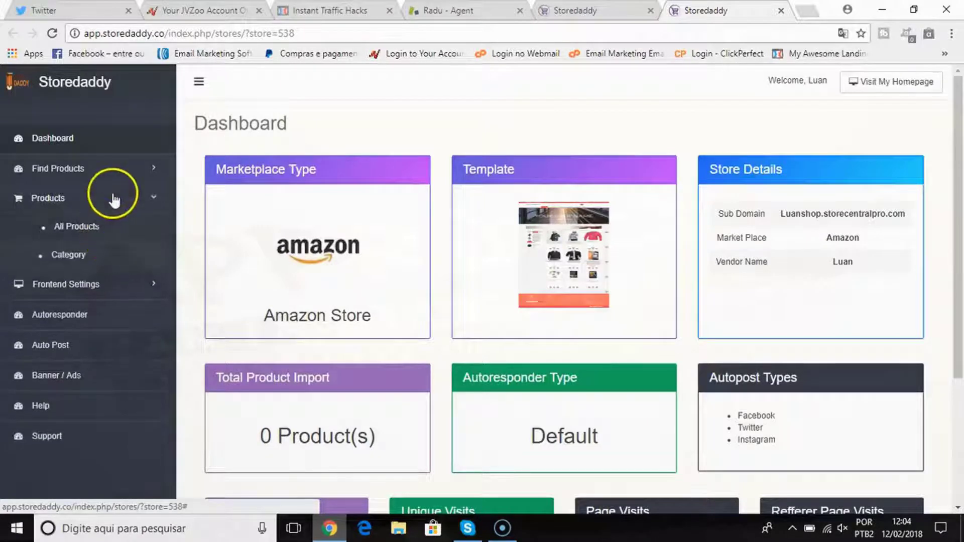
left_click(58, 169)
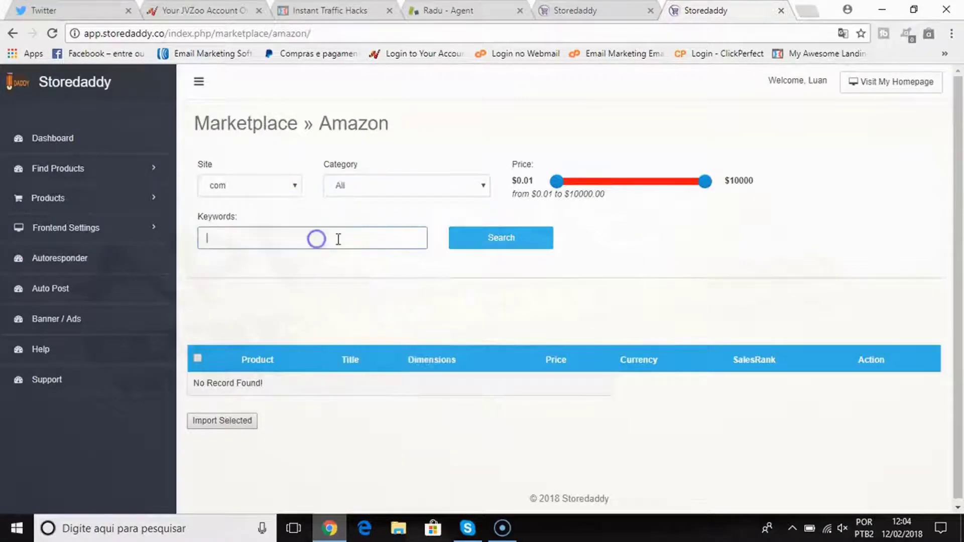
Search Amazon for 'shampoo' and import three of the shampoo products.
type("shampoo")
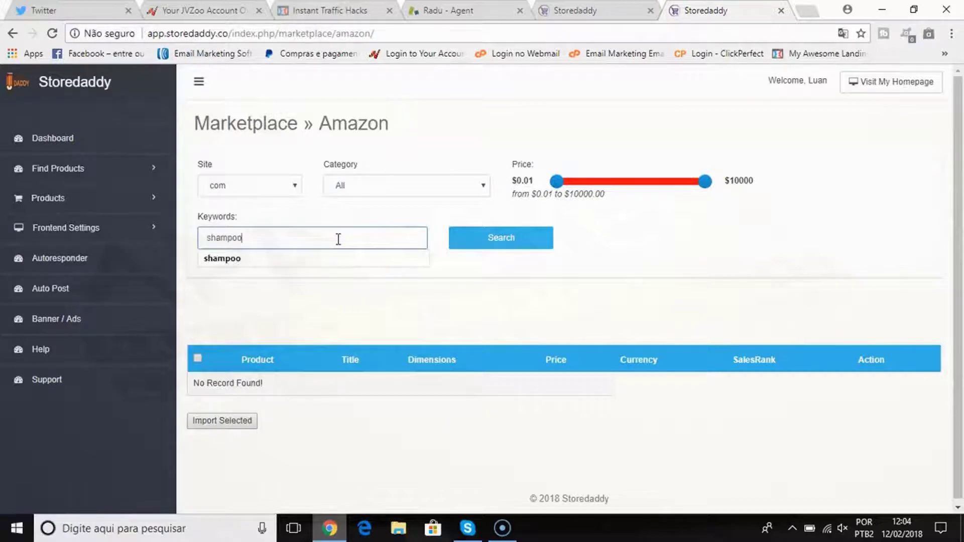
left_click(500, 237)
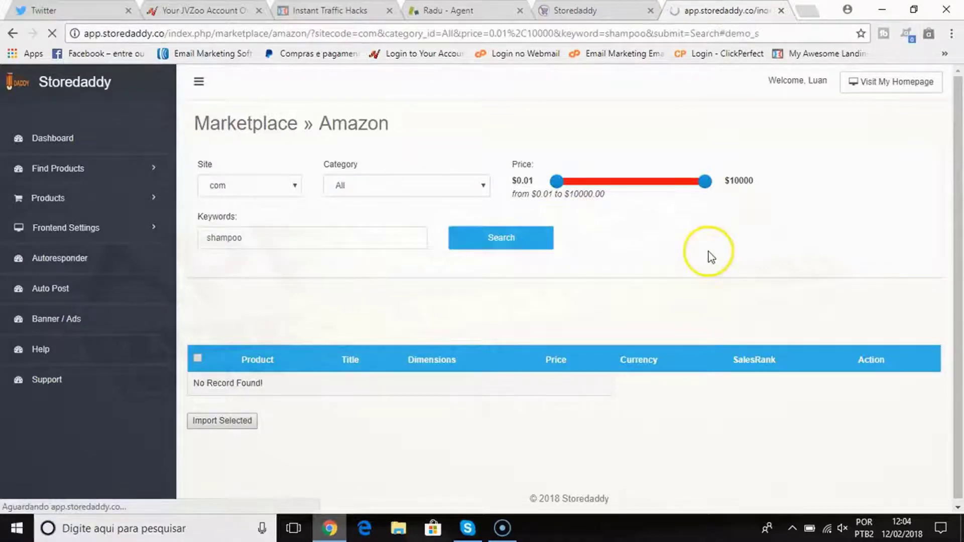
left_click(501, 237)
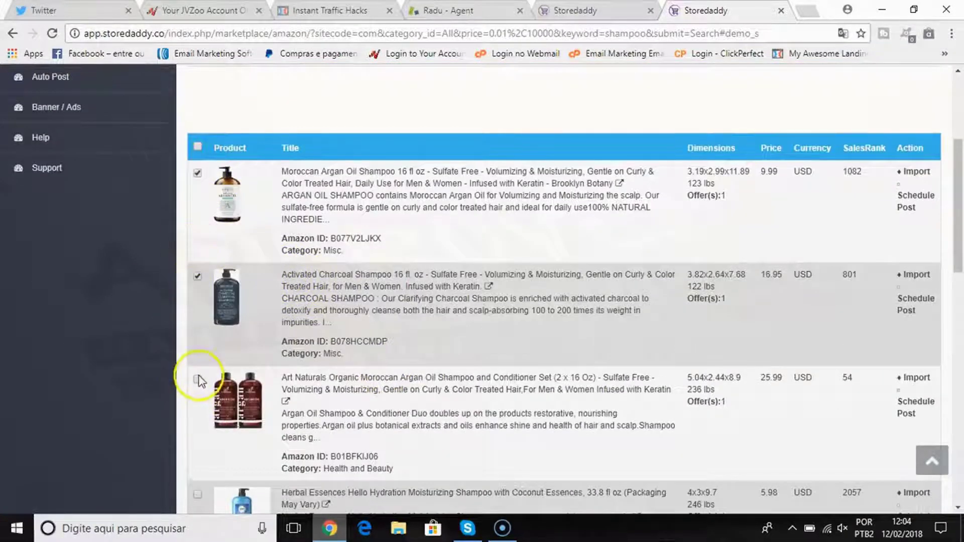
scroll("down", 3)
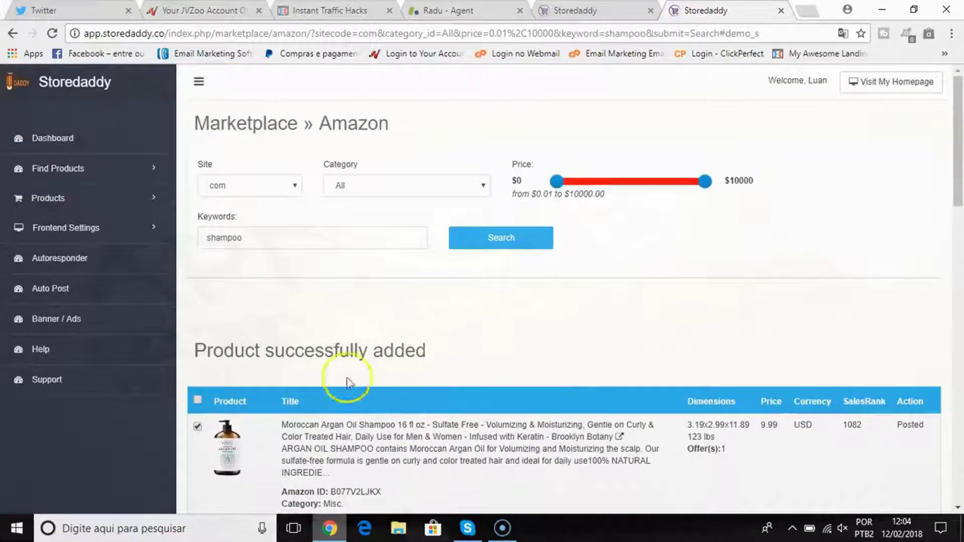
mouse_move(290, 226)
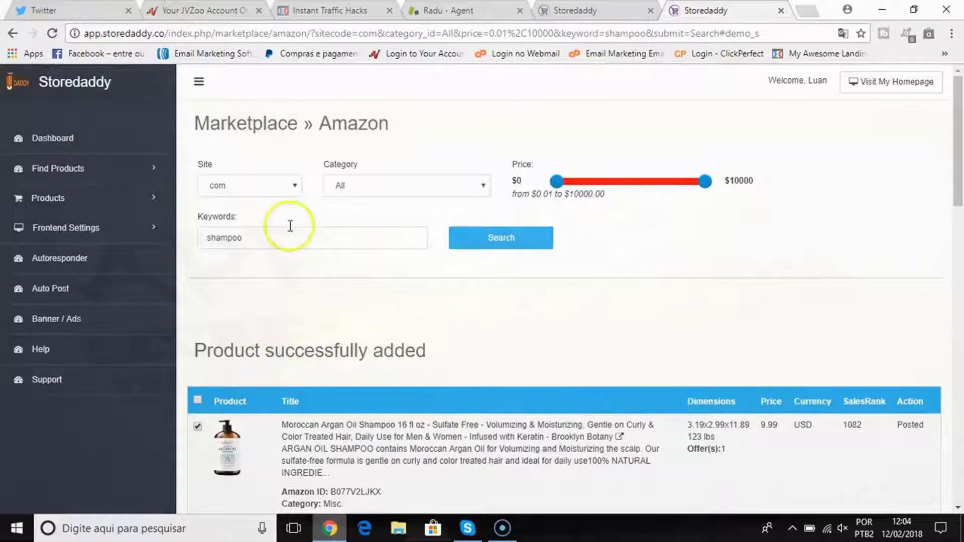
left_click(48, 198)
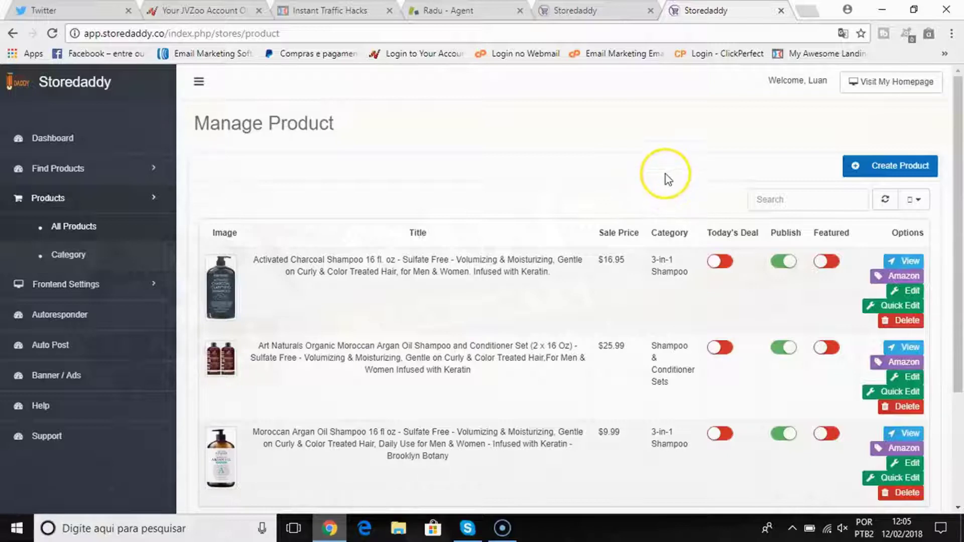
mouse_move(240, 154)
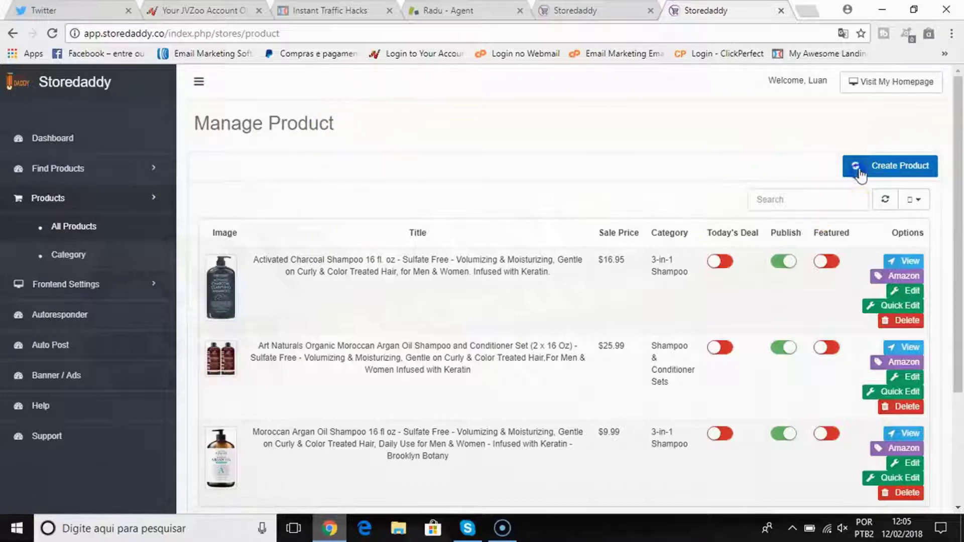
Look over the new product form, then move to the autoresponder settings page.
left_click(889, 165)
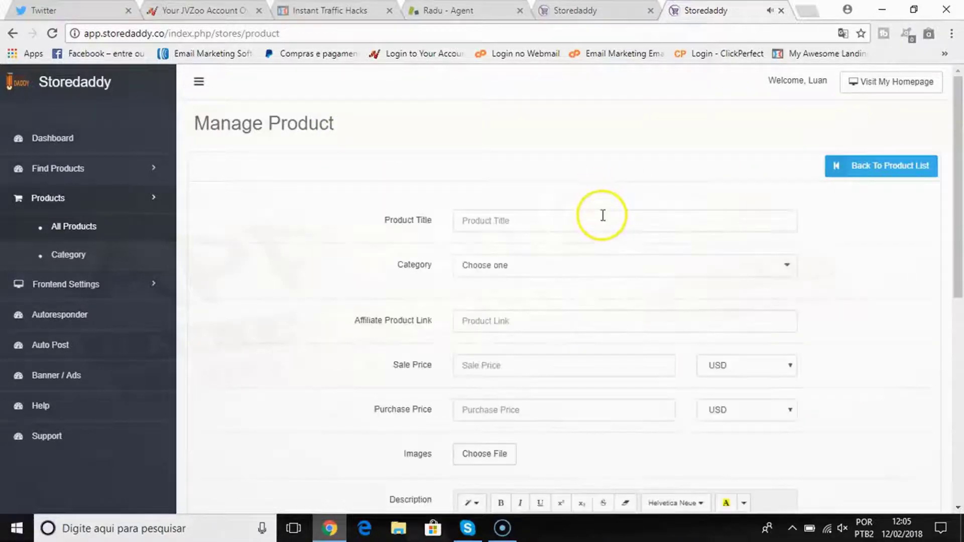
scroll("down", 3)
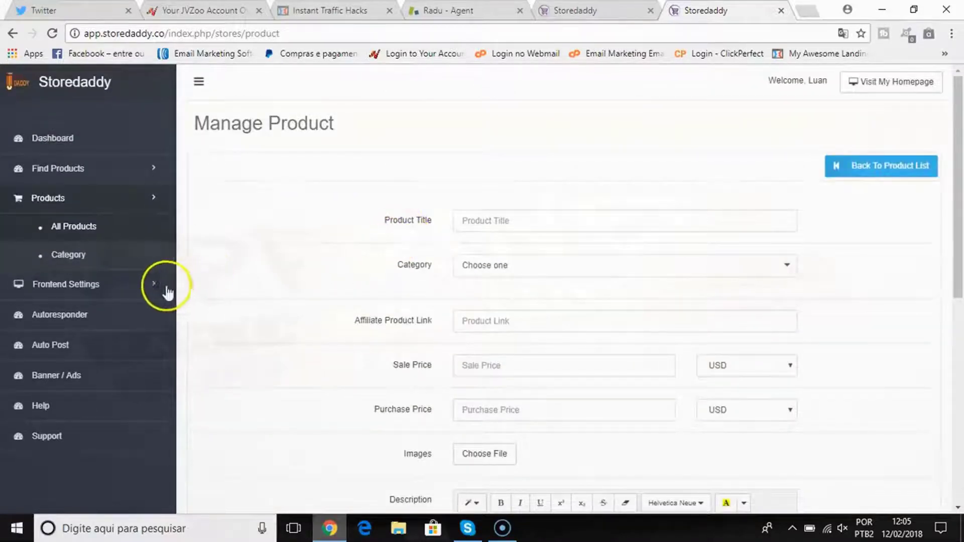
left_click(57, 168)
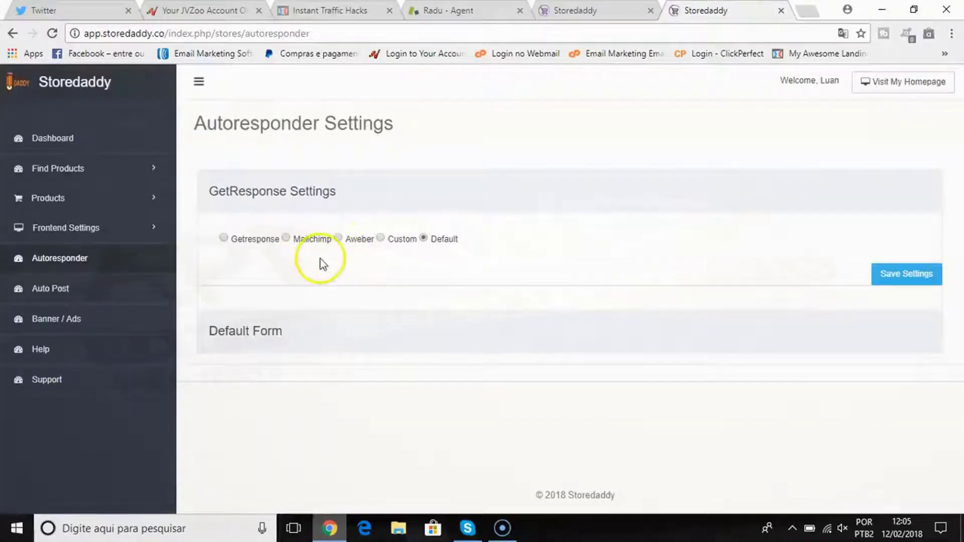
mouse_move(363, 252)
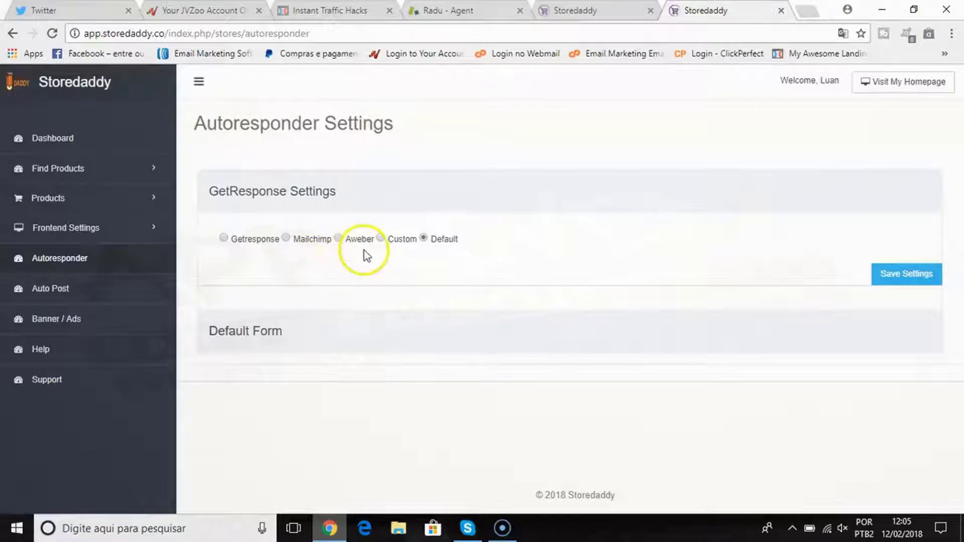
mouse_move(233, 276)
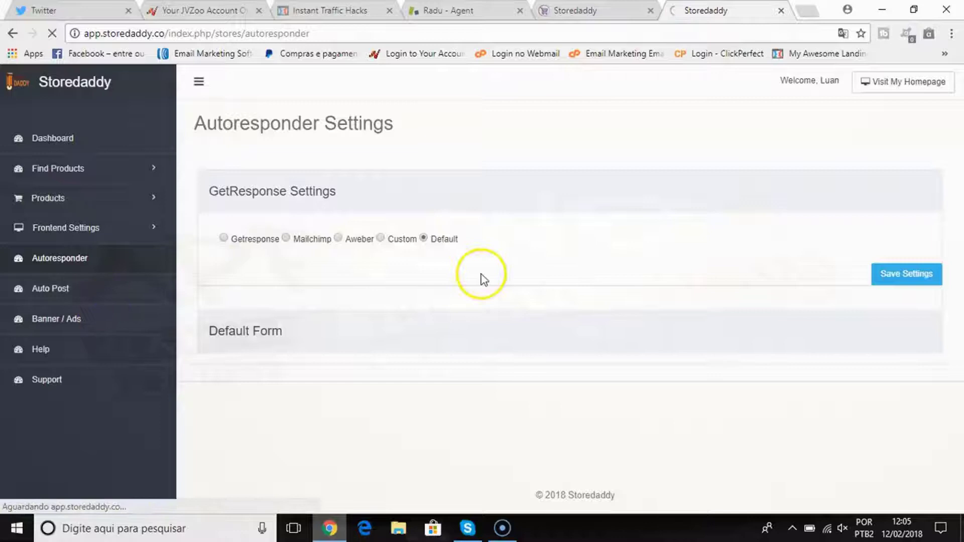
Review the Banner Settings page, then the autopost settings with all social toggles off.
left_click(56, 318)
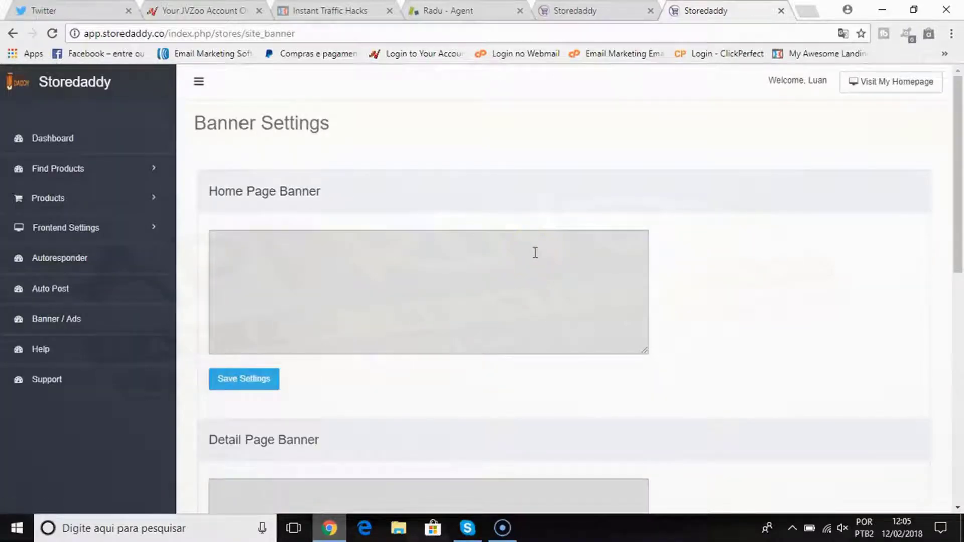
mouse_move(538, 252)
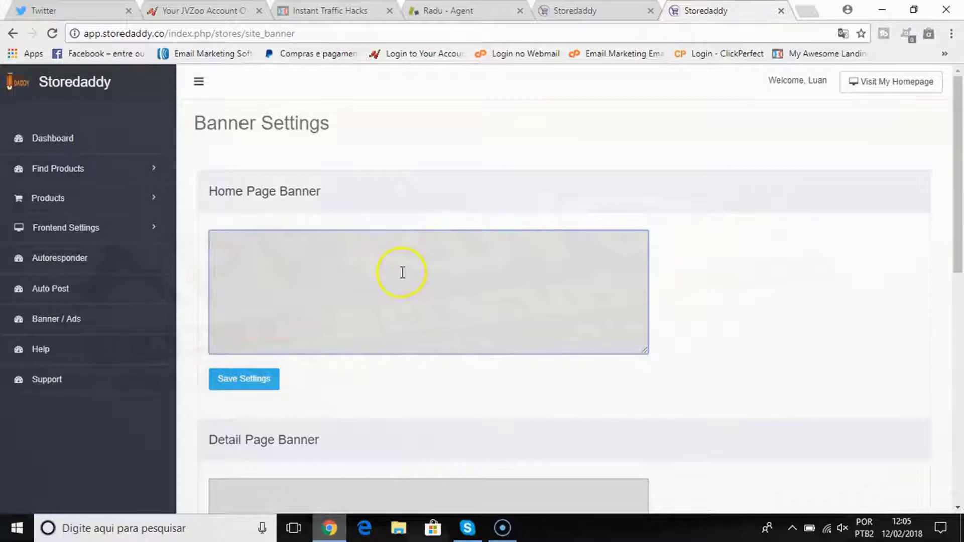
scroll("down", 3)
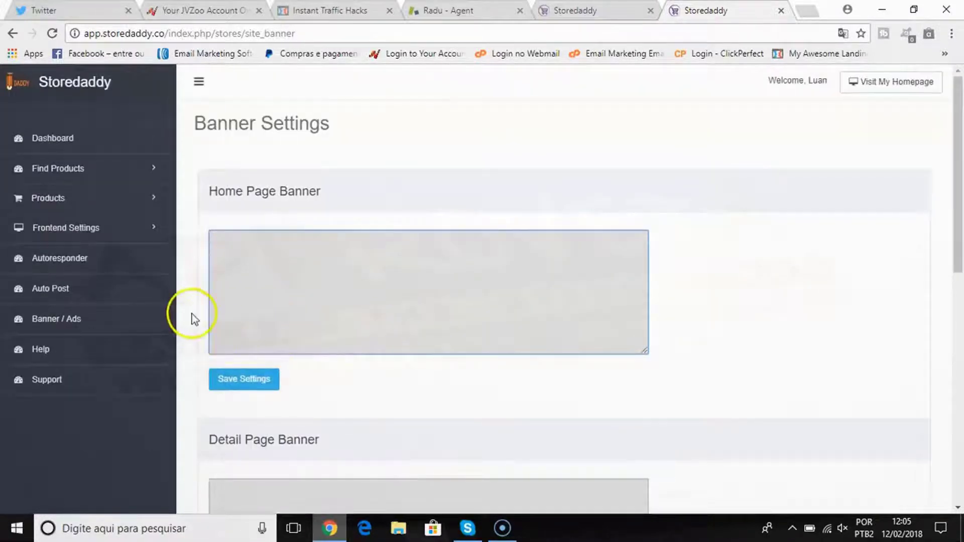
left_click(51, 289)
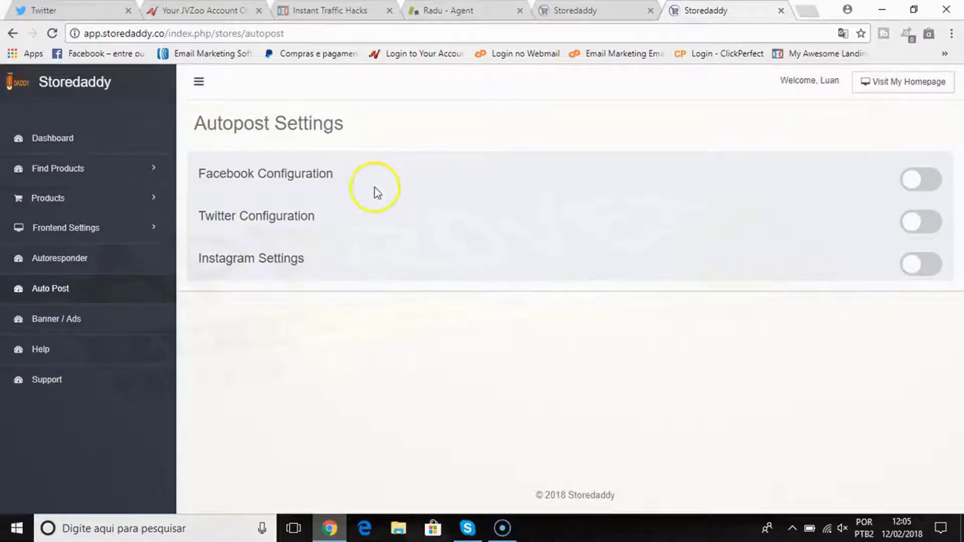
mouse_move(366, 188)
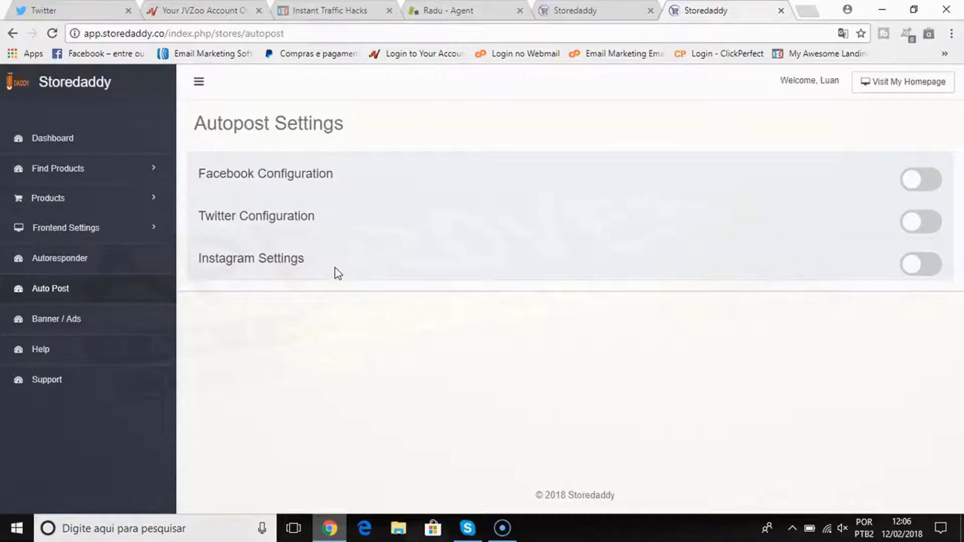
mouse_move(339, 275)
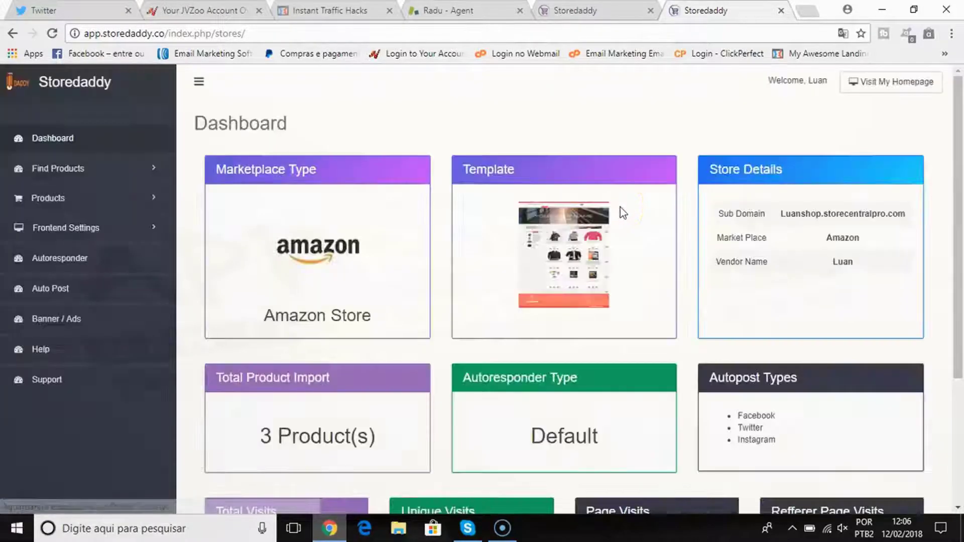
mouse_move(104, 168)
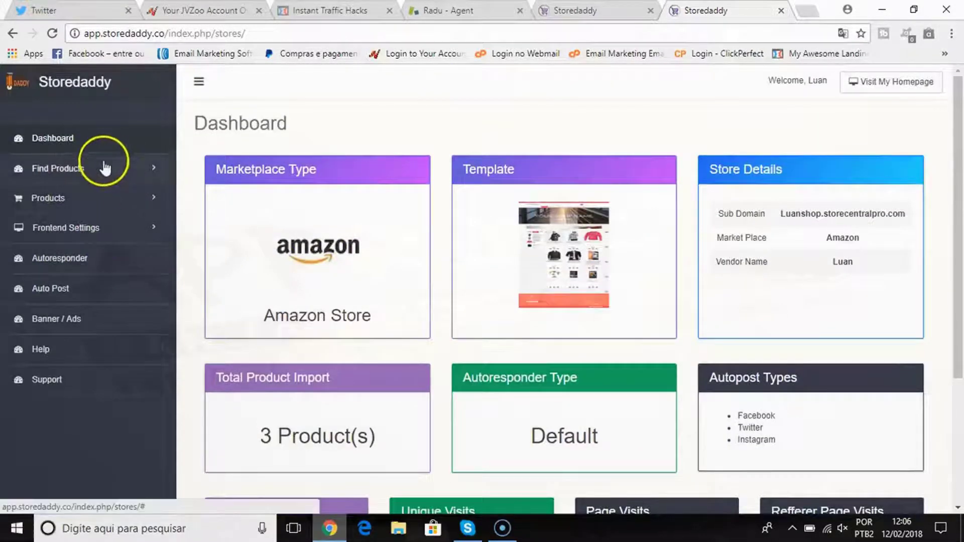
Scroll the store dashboard to review its 3 imported products and visit statistics.
scroll("down", 3)
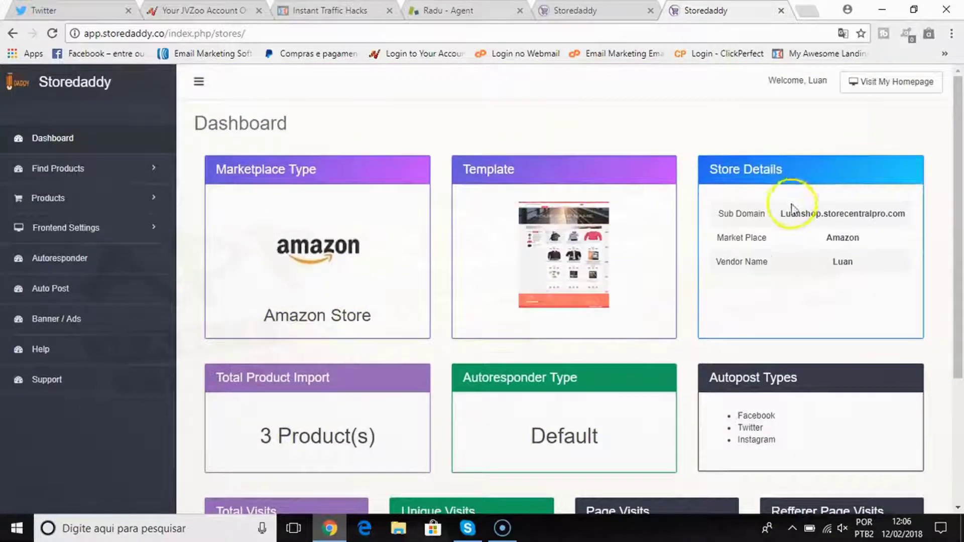
scroll("down", 3)
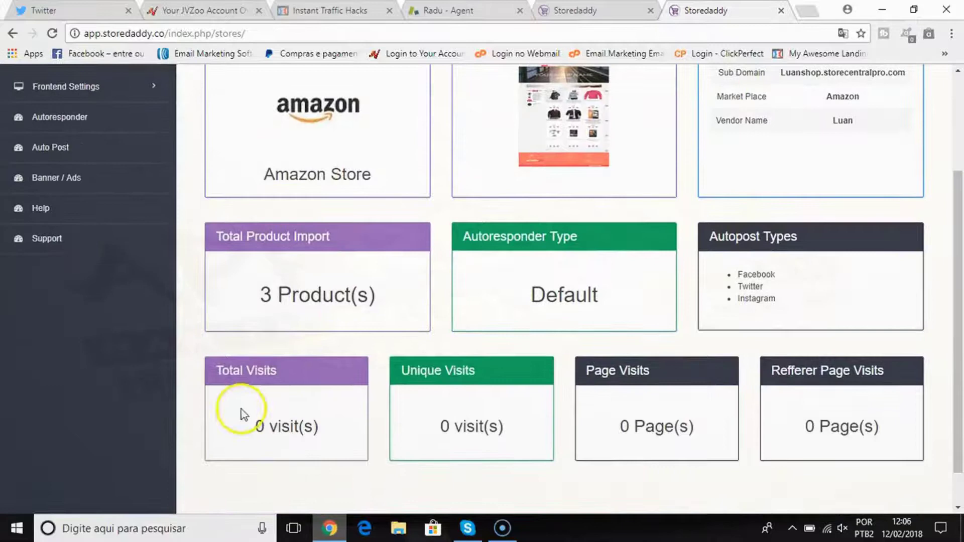
mouse_move(675, 381)
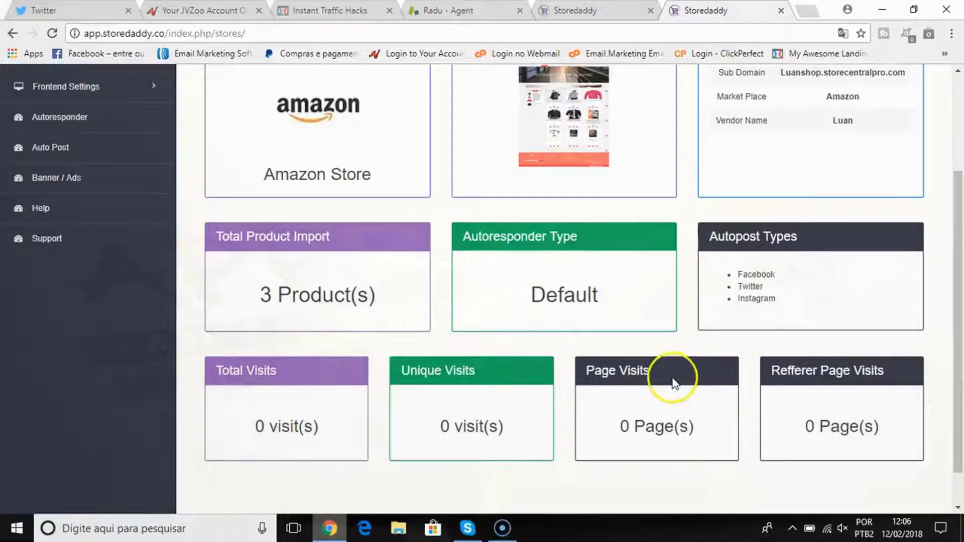
scroll("up", 3)
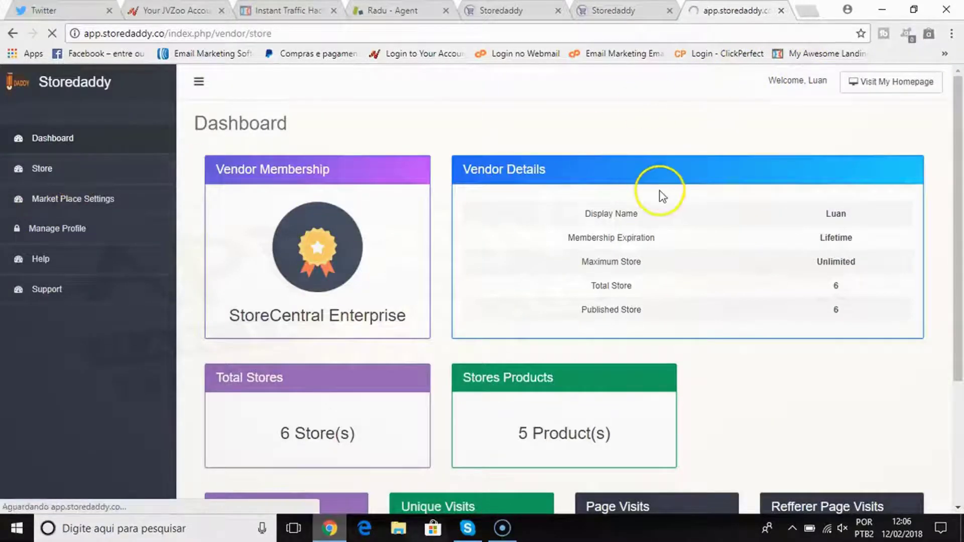
Open the Luan Shop storefront from the store list and scroll its three shampoo products.
left_click(42, 169)
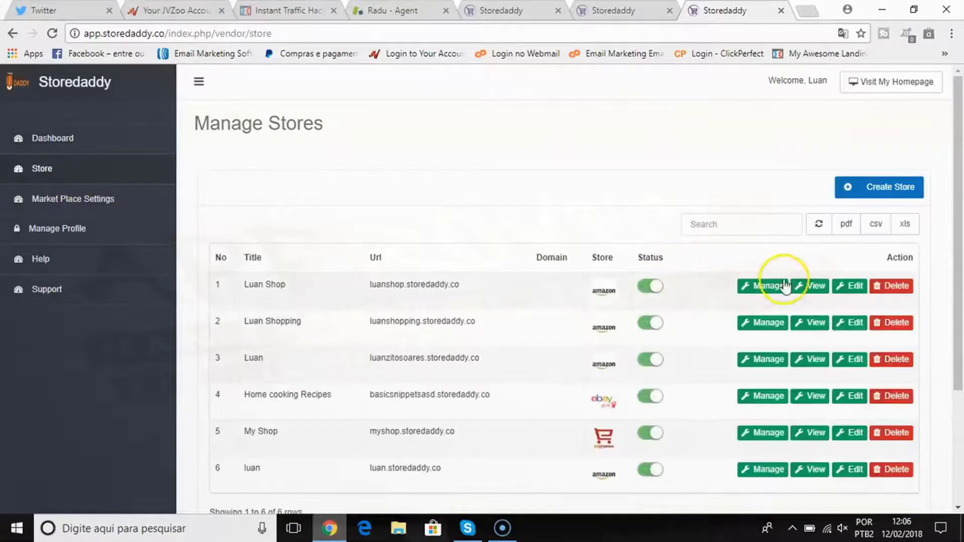
left_click(809, 286)
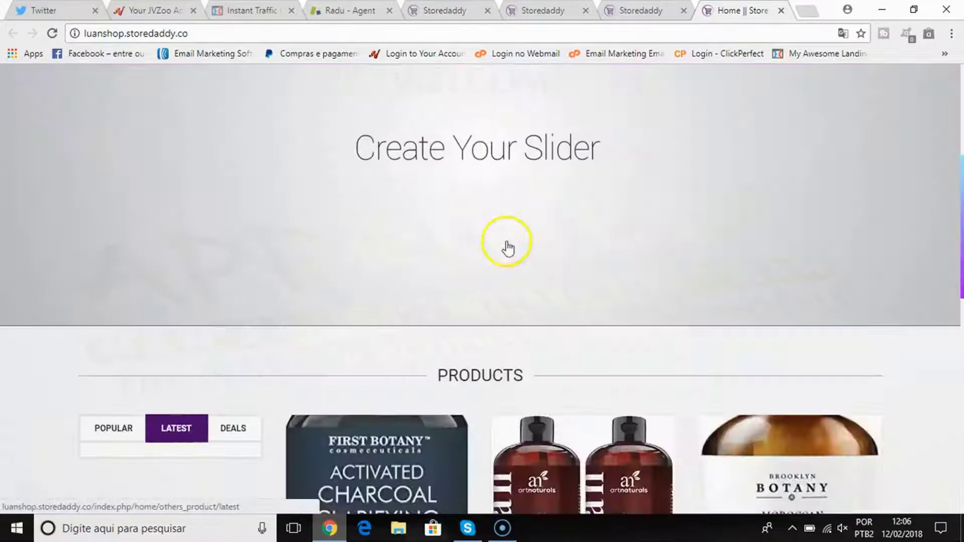
scroll("down", 3)
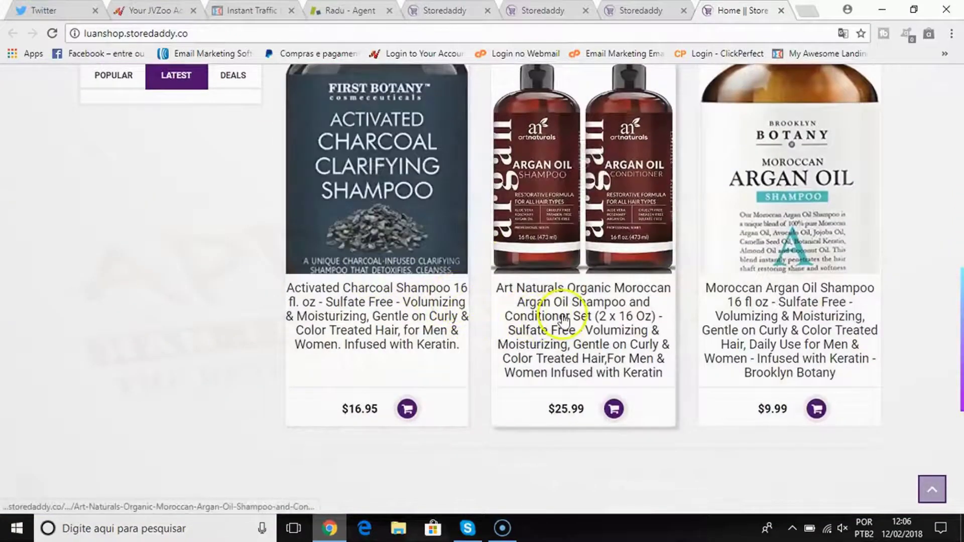
scroll("up", 3)
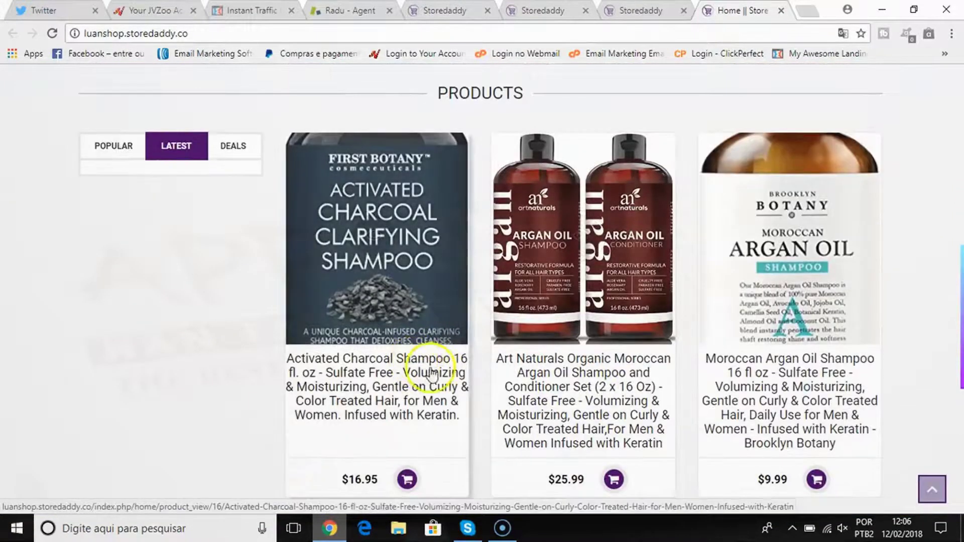
scroll("up", 3)
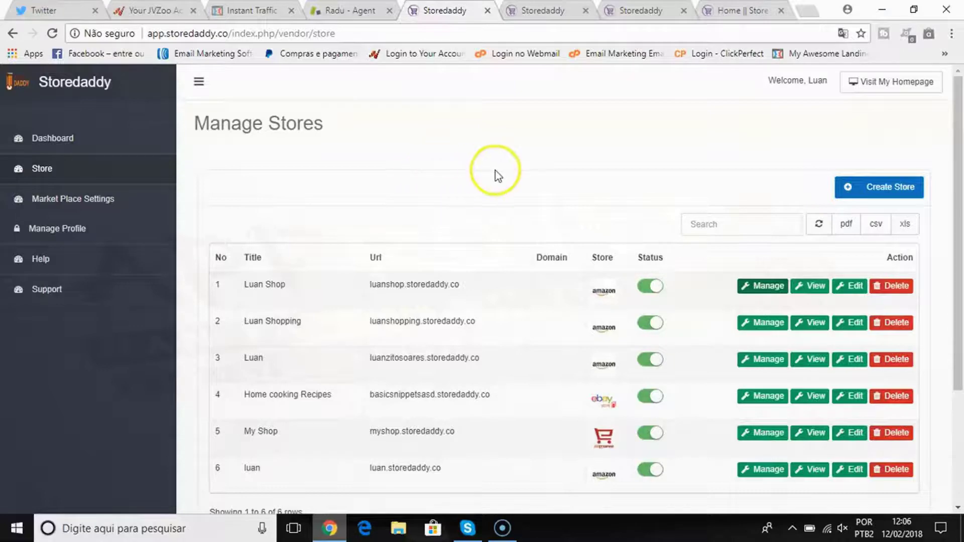
mouse_move(490, 154)
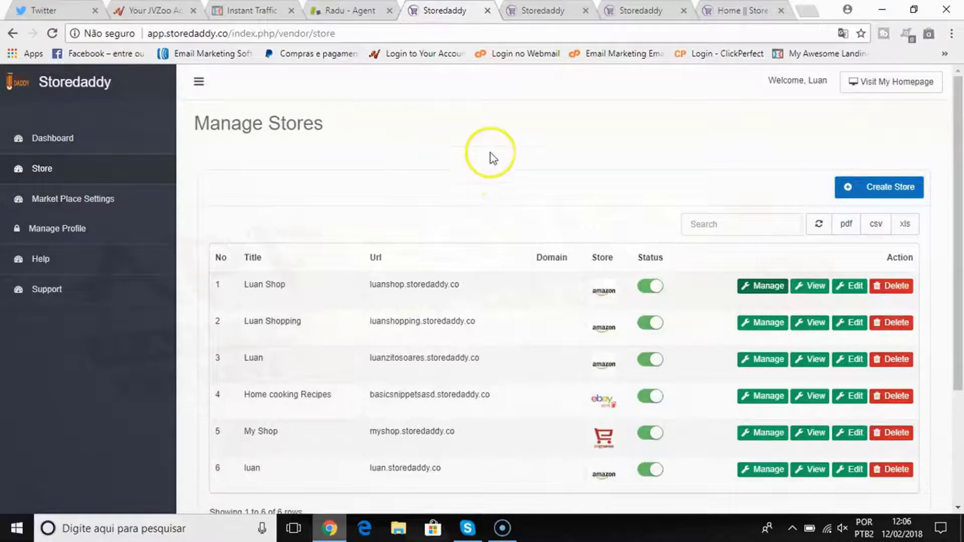